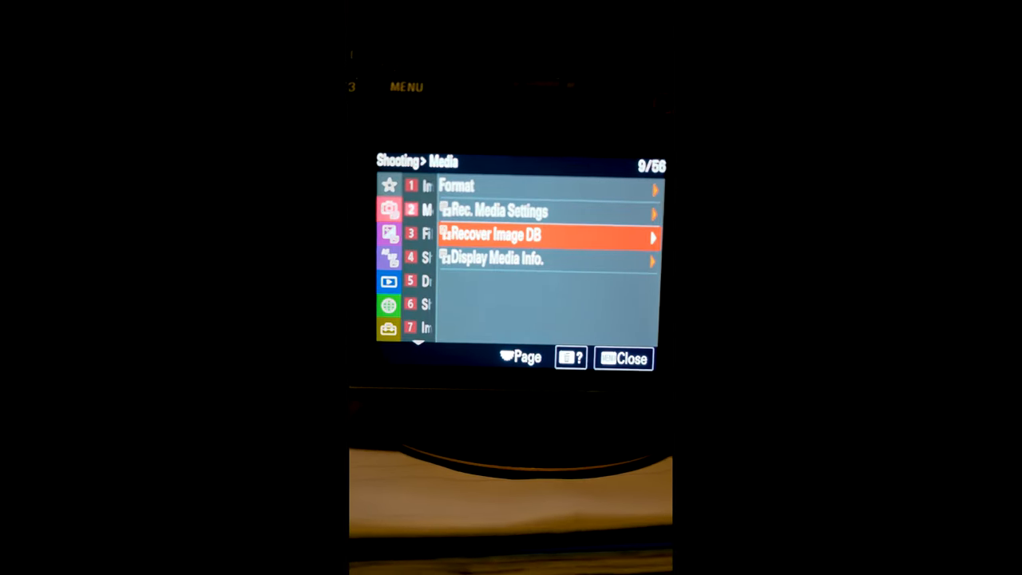
# Confirm Recover Image DB so the camera begins checking the image database file
pyautogui.click(511, 237)
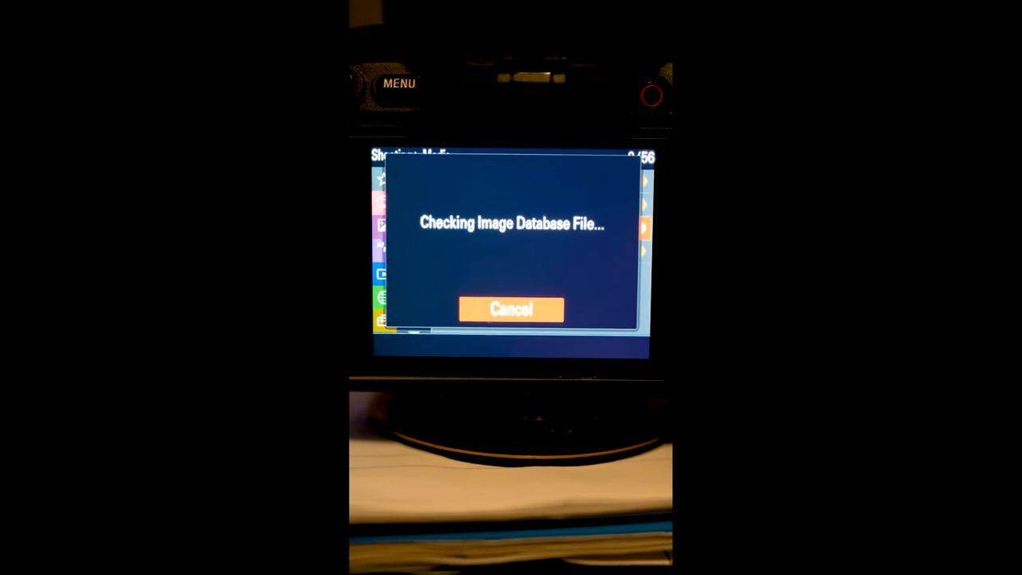